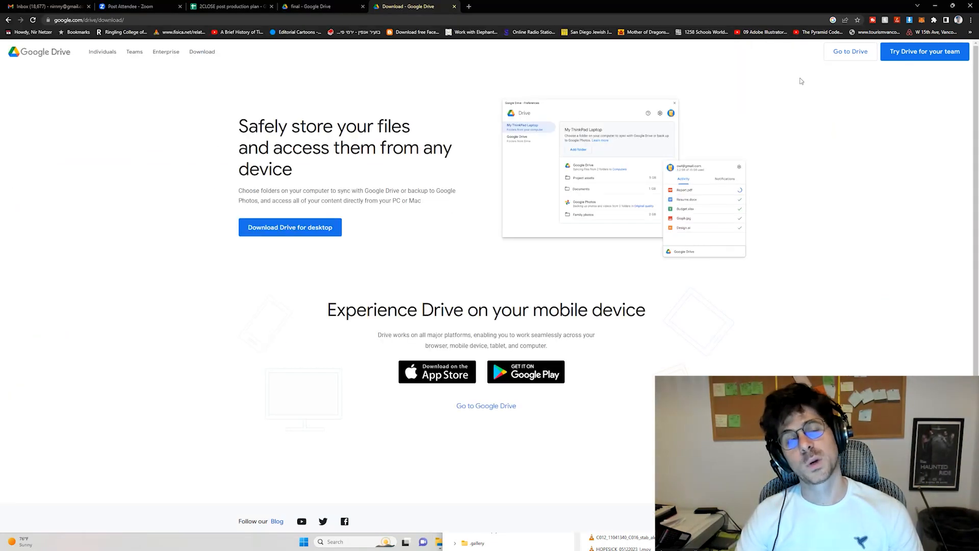
mouse_move(766, 111)
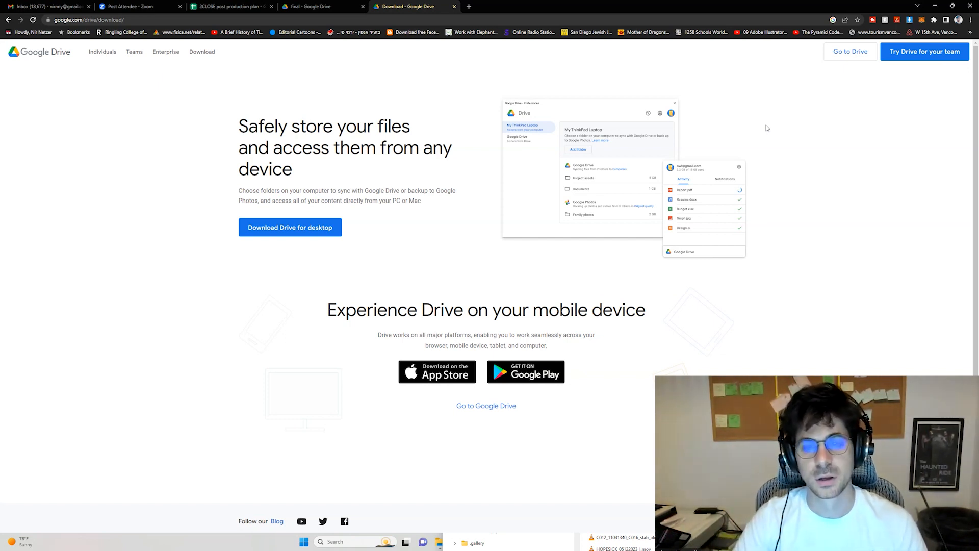
mouse_move(589, 129)
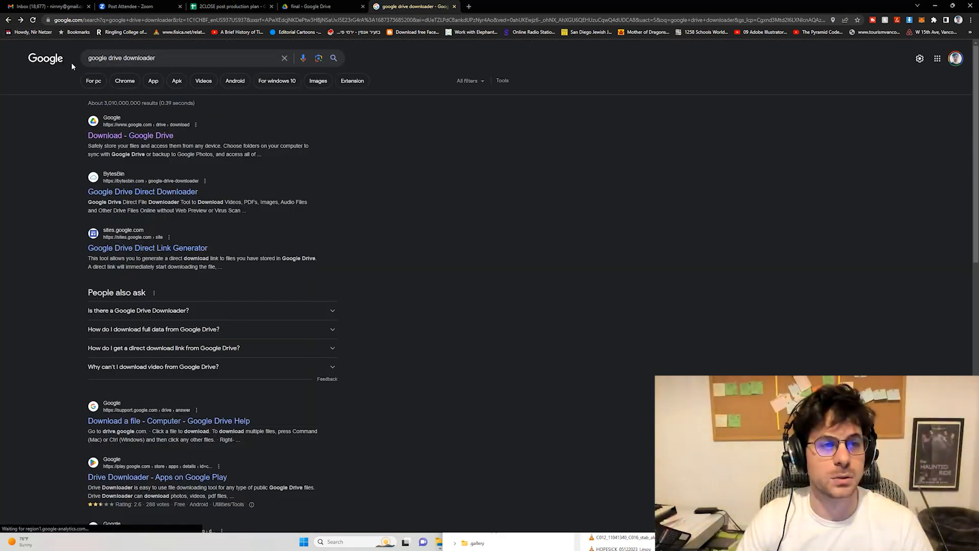
mouse_move(129, 136)
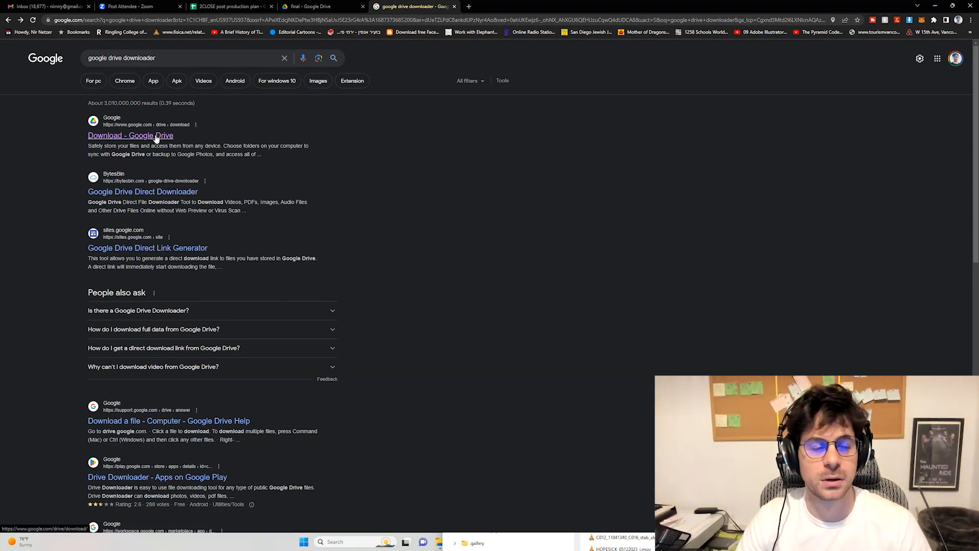
- Open the official 'Download - Google Drive' page, then bring up Windows app search
left_click(131, 134)
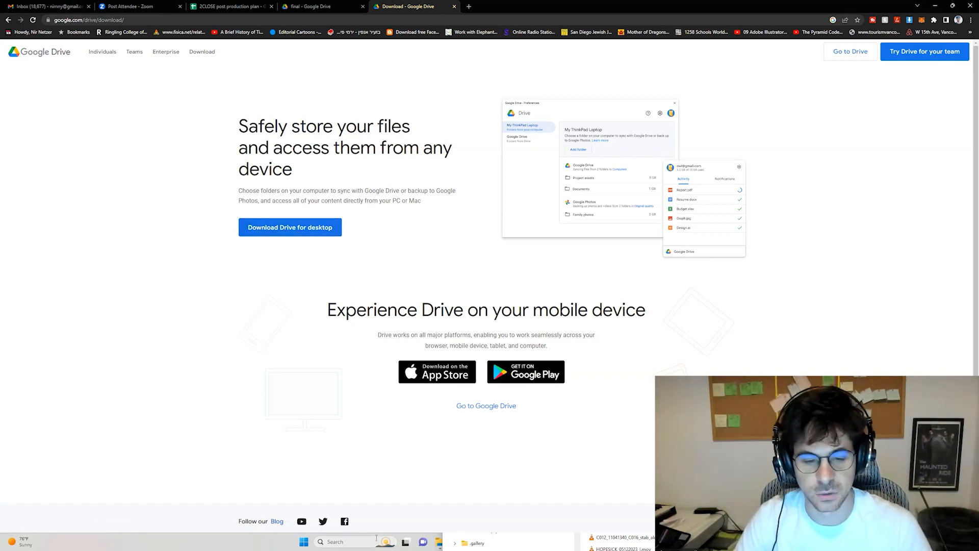
left_click(304, 542)
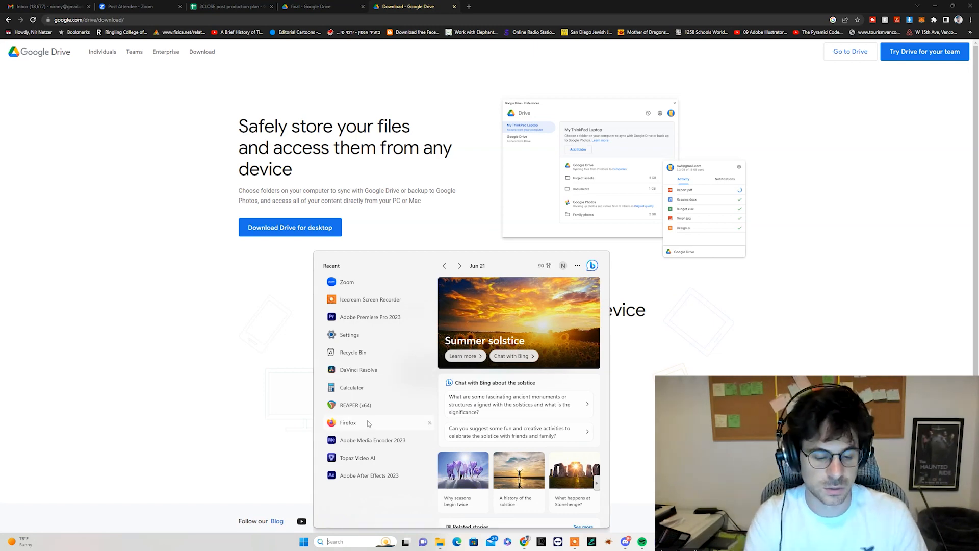
- Launch Google Drive for desktop from Start by searching 'g dr'
type("g dr")
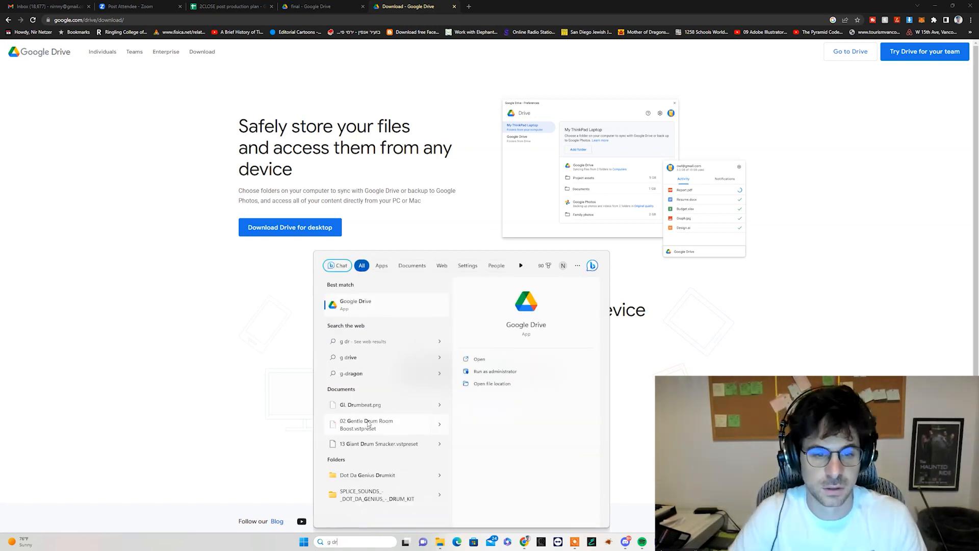
left_click(479, 358)
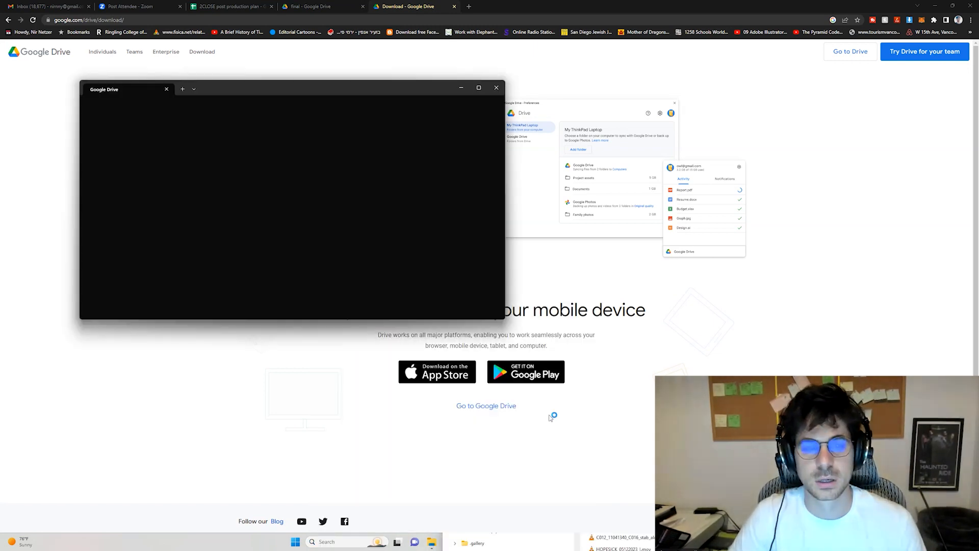
left_click(497, 88)
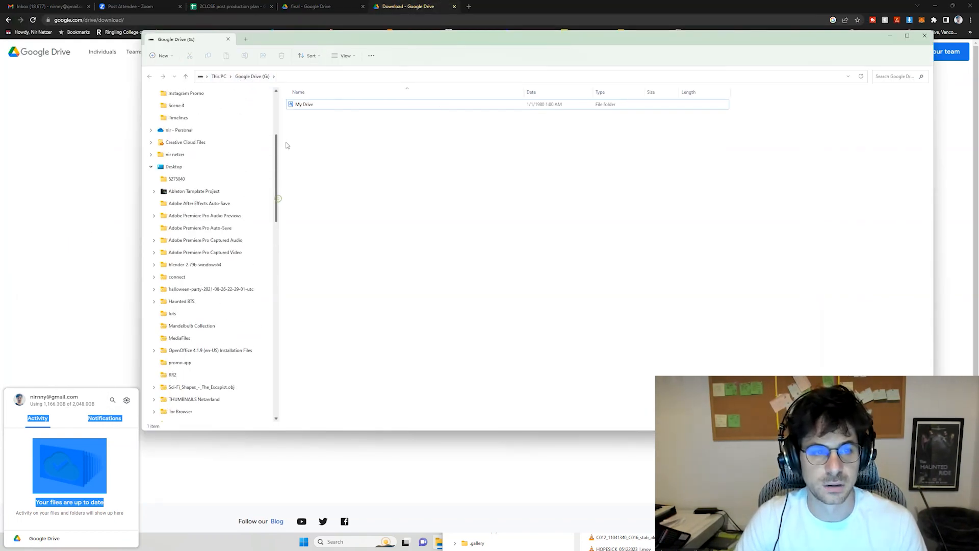
- Open the My Drive folder on the Google Drive (G:) drive in File Explorer
scroll("up", 3)
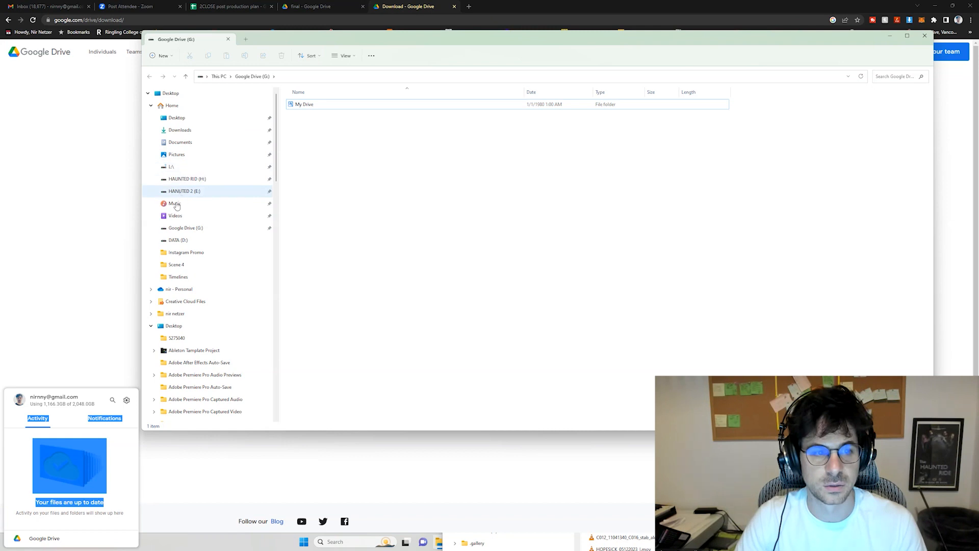
left_click(186, 228)
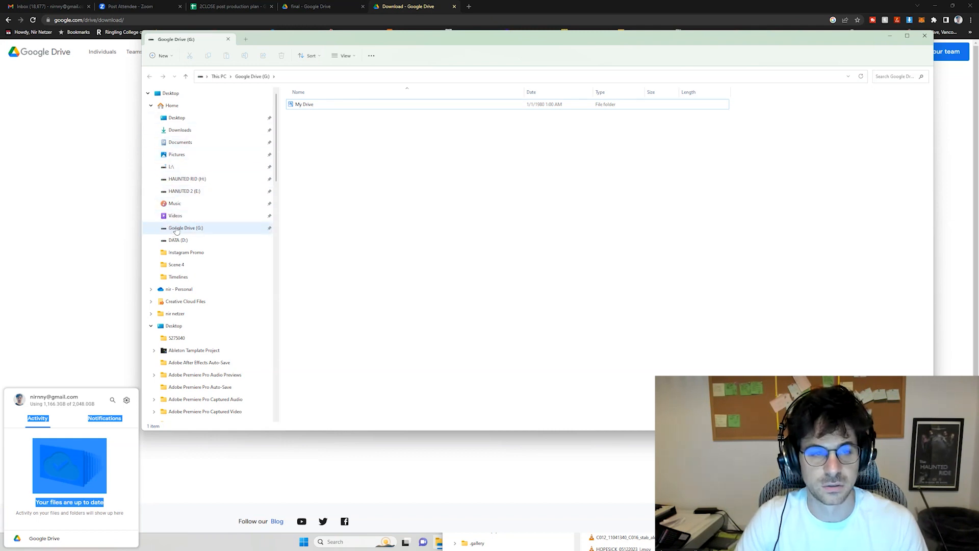
left_click(304, 104)
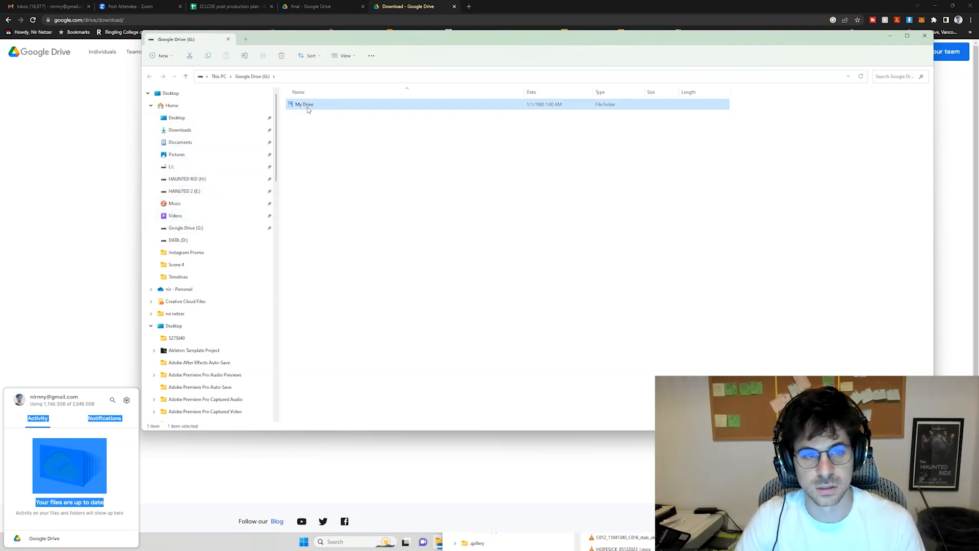
double_click(304, 104)
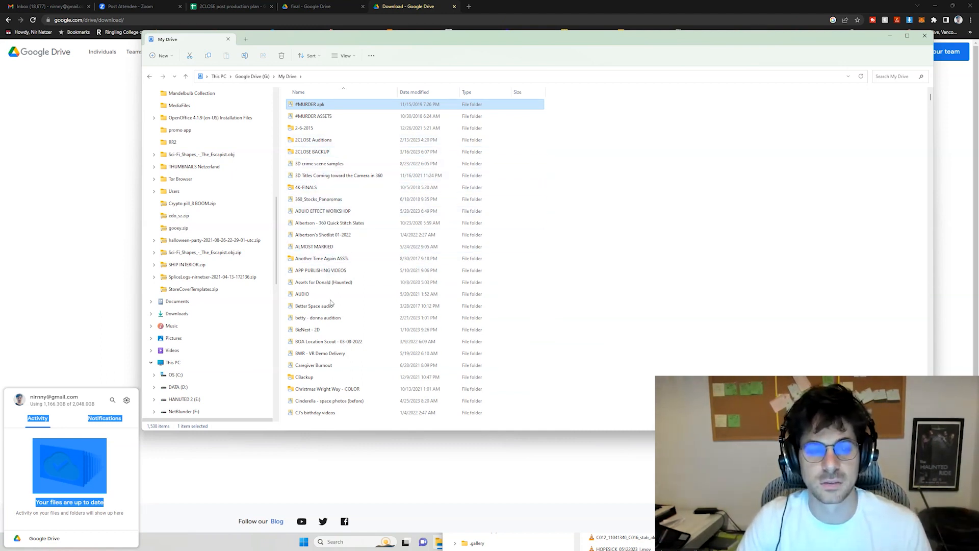
- Select 1ST CHAPTER_4k_H264.mp4 inside APP PUBLISHING VIDEOS and start copying it to DATA (D:)
double_click(321, 269)
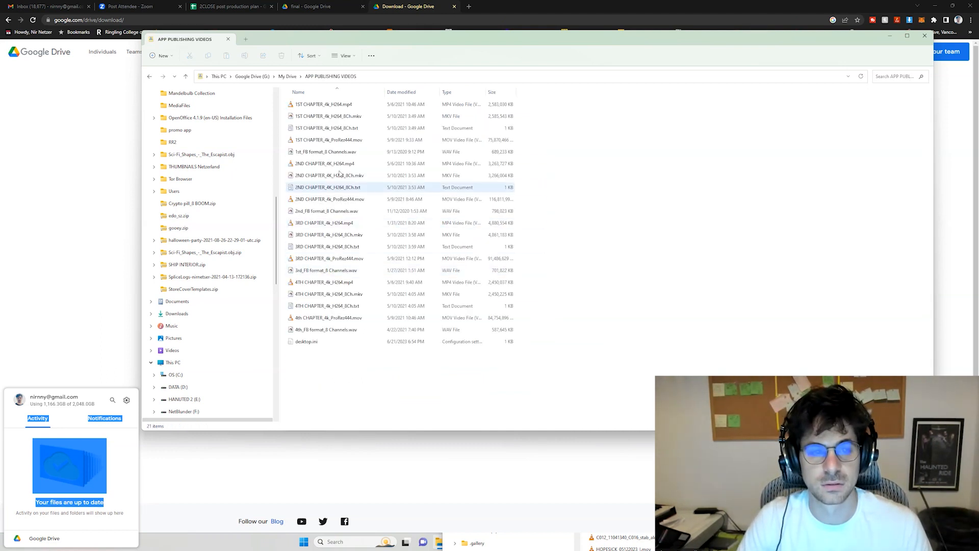
left_click(324, 104)
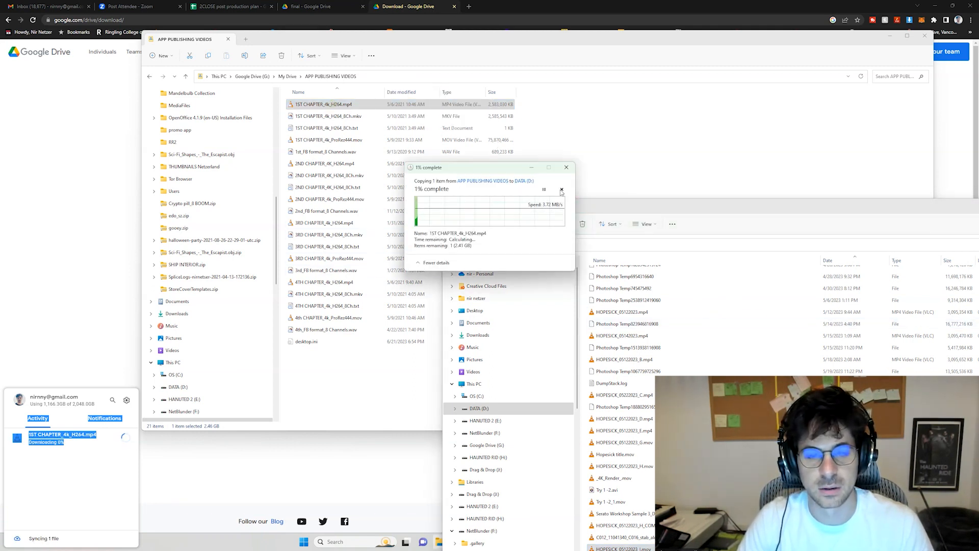
- Pause the copy to DATA (D:) at about 3%, then cancel the transfer
left_click(543, 190)
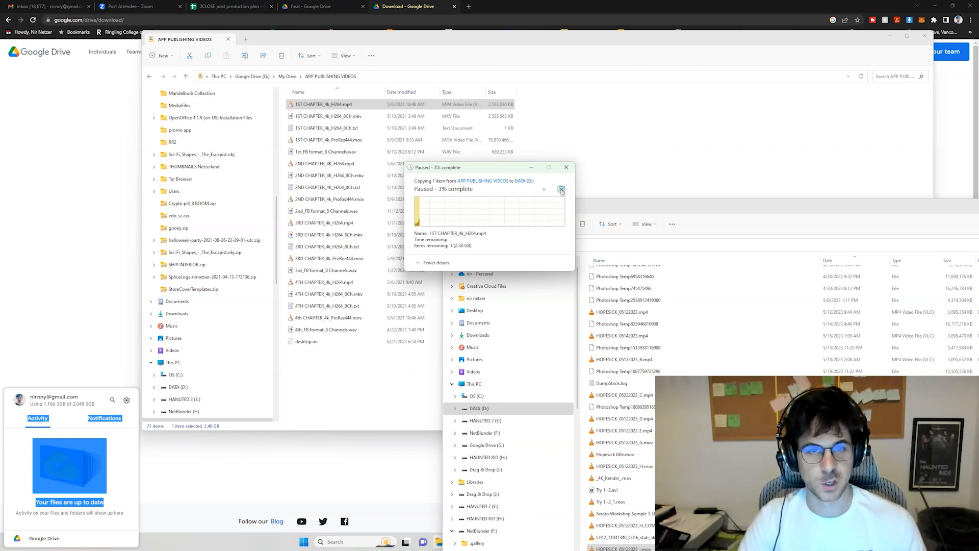
left_click(561, 190)
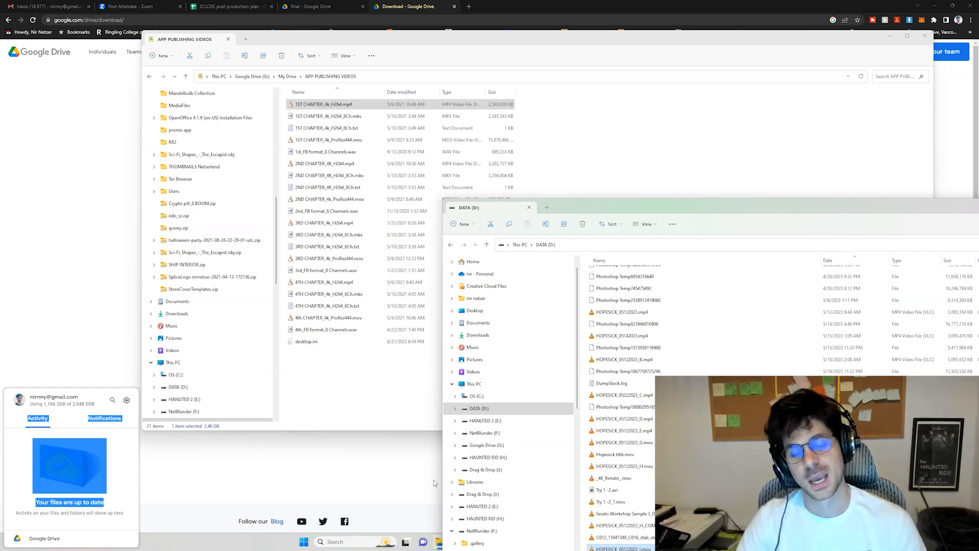